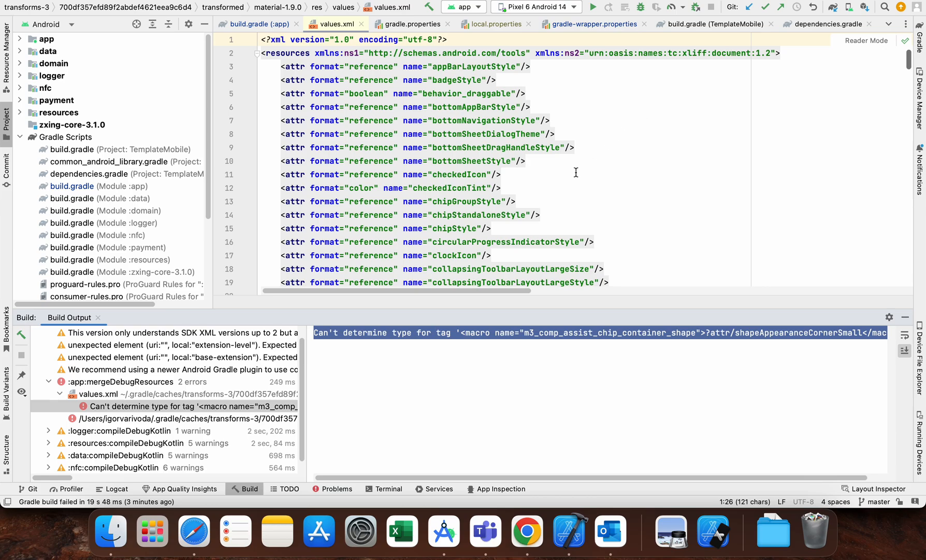
# - Review the macro error, downgrade the material dependency from 1.9.0 to 1.6.0, and sync Gradle
pyautogui.click(319, 332)
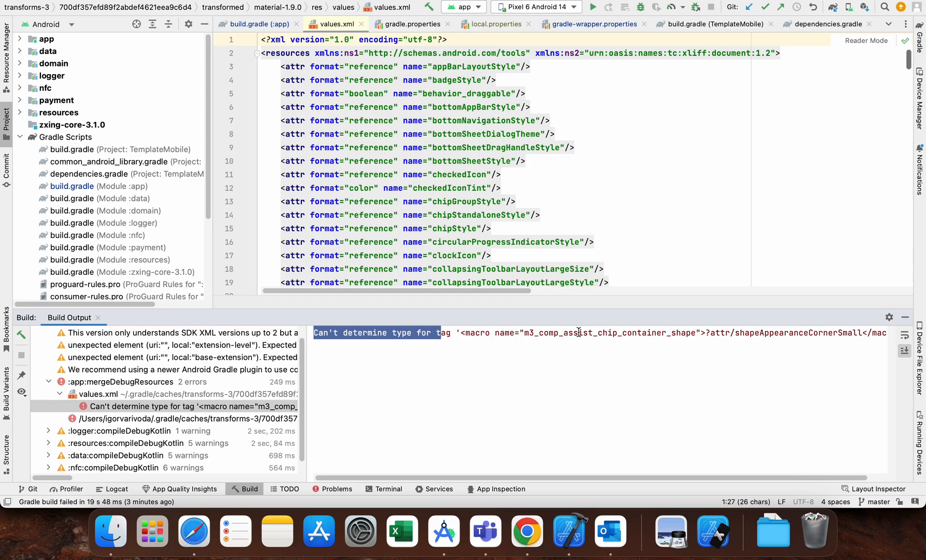
pyautogui.doubleClick(721, 331)
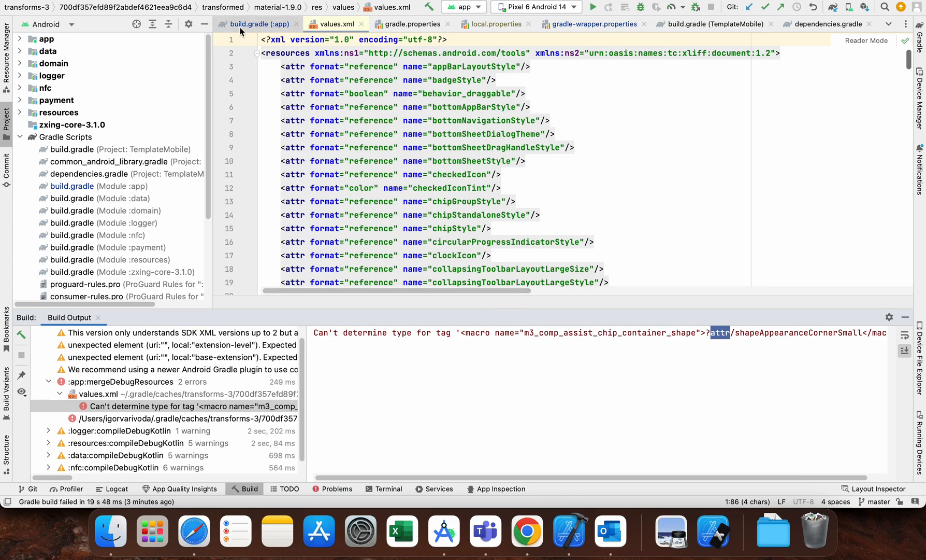
pyautogui.click(258, 24)
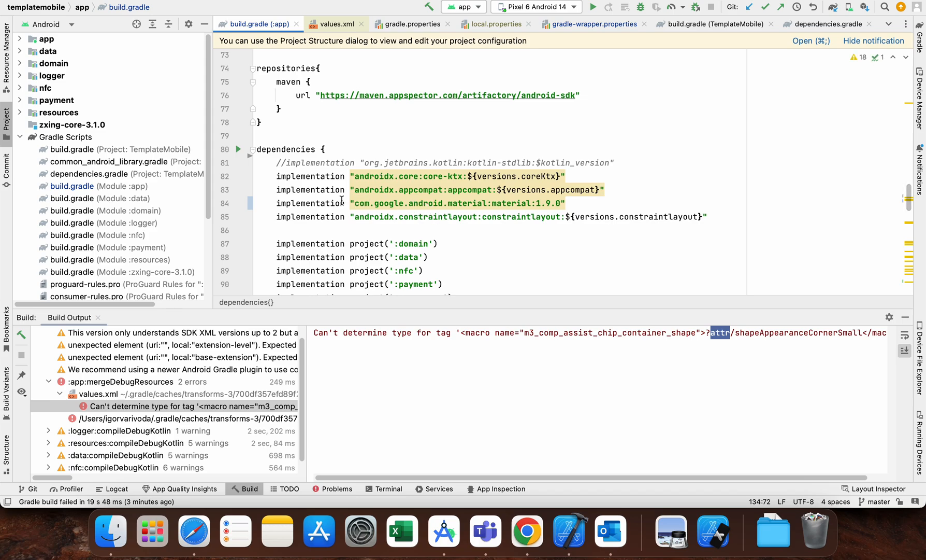
pyautogui.doubleClick(511, 203)
pyautogui.write('6')
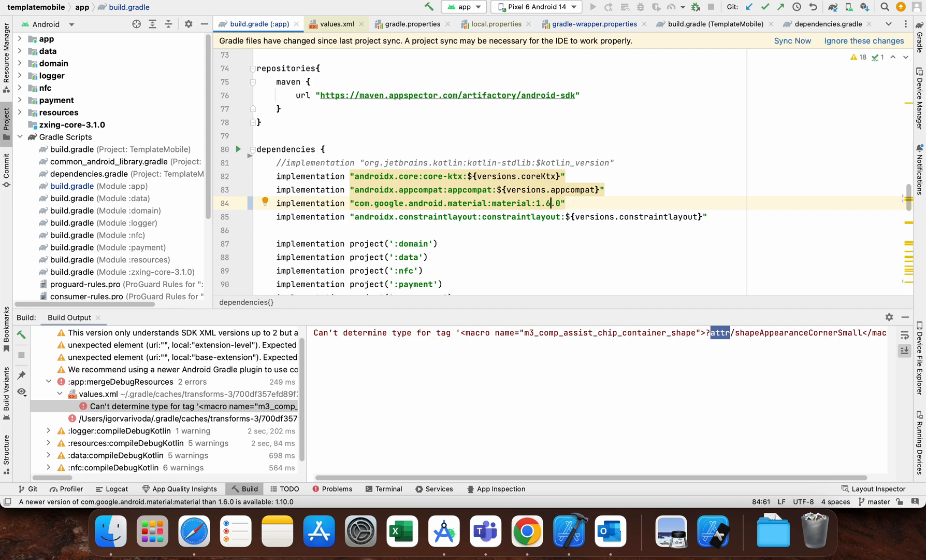
pyautogui.click(793, 40)
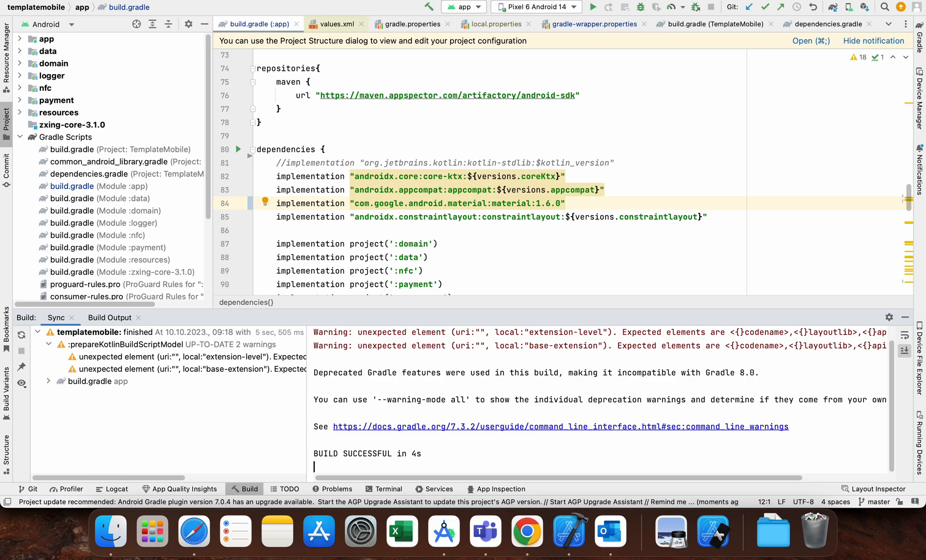
# - Rebuild the whole project from the Build menu so it compiles against material 1.6.0
pyautogui.click(331, 6)
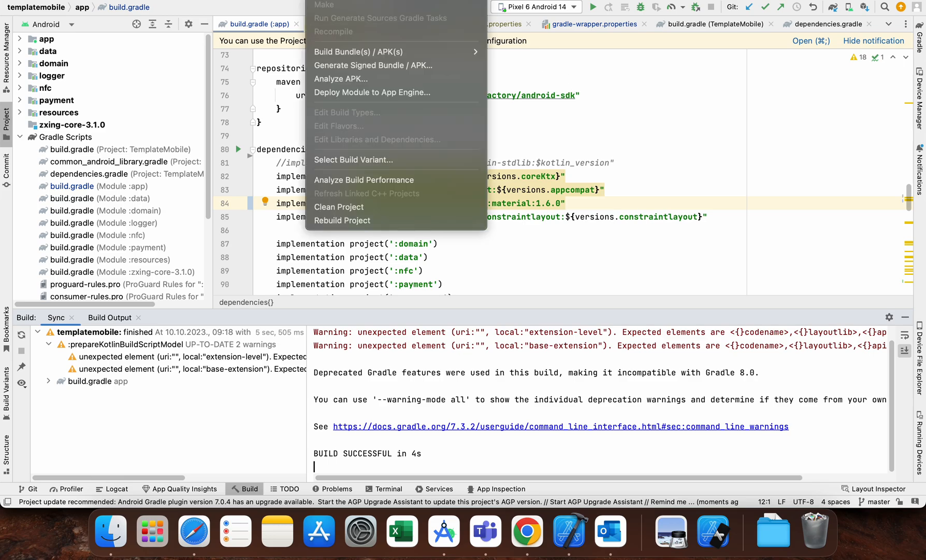
pyautogui.moveTo(336, 224)
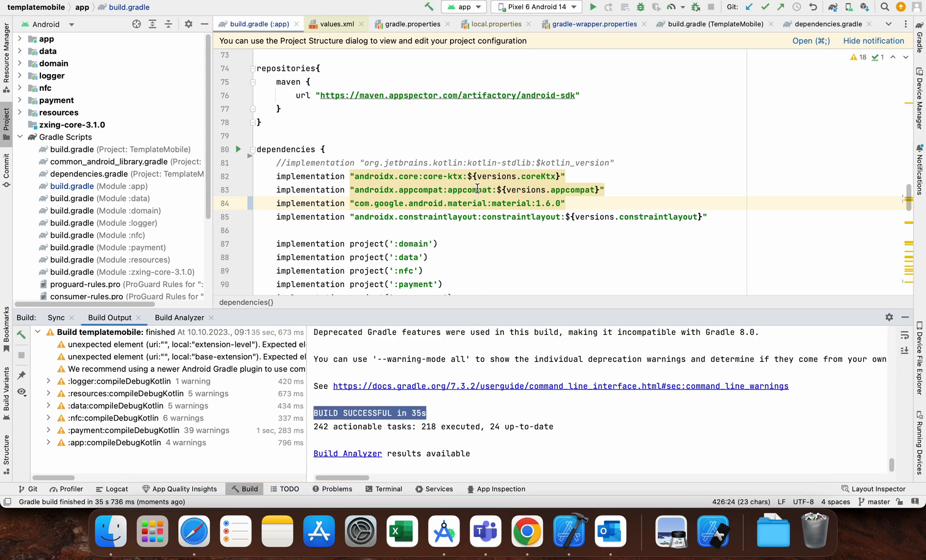
pyautogui.moveTo(483, 216)
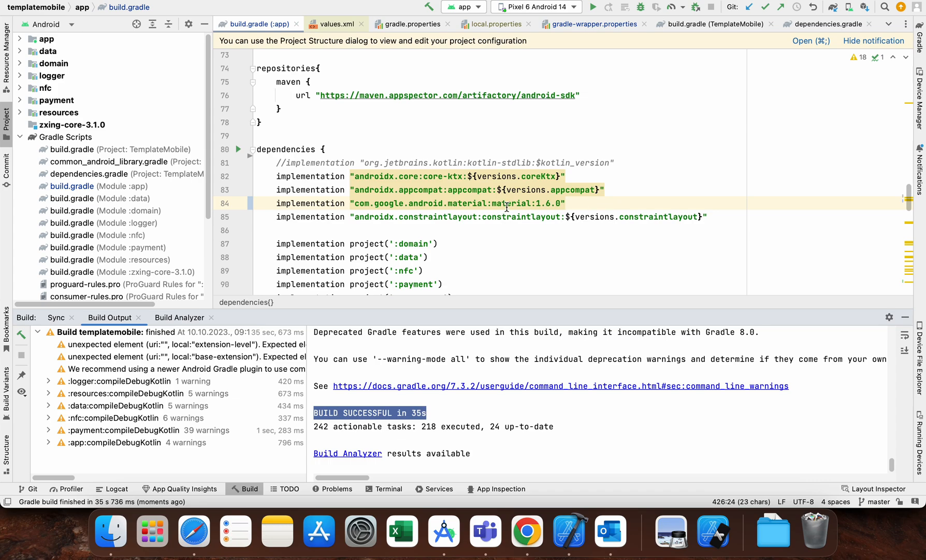
pyautogui.doubleClick(512, 203)
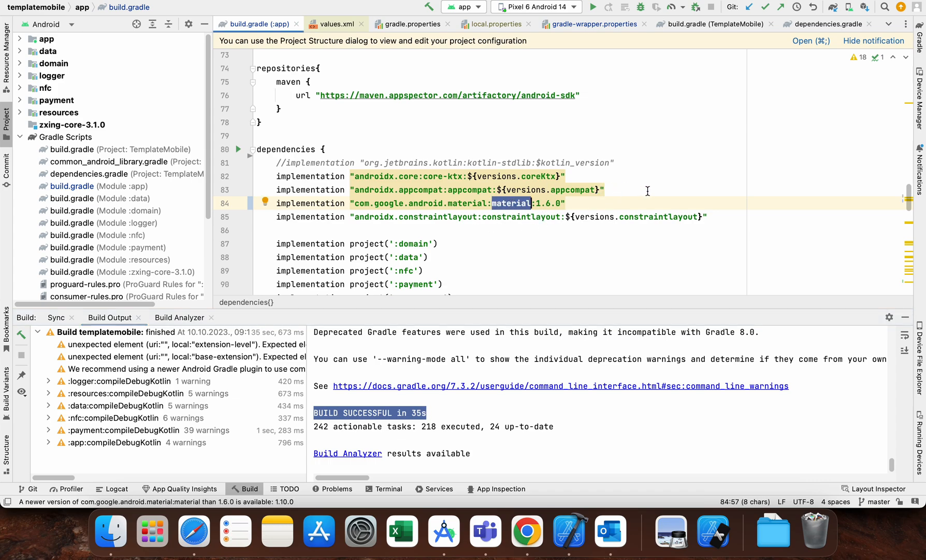